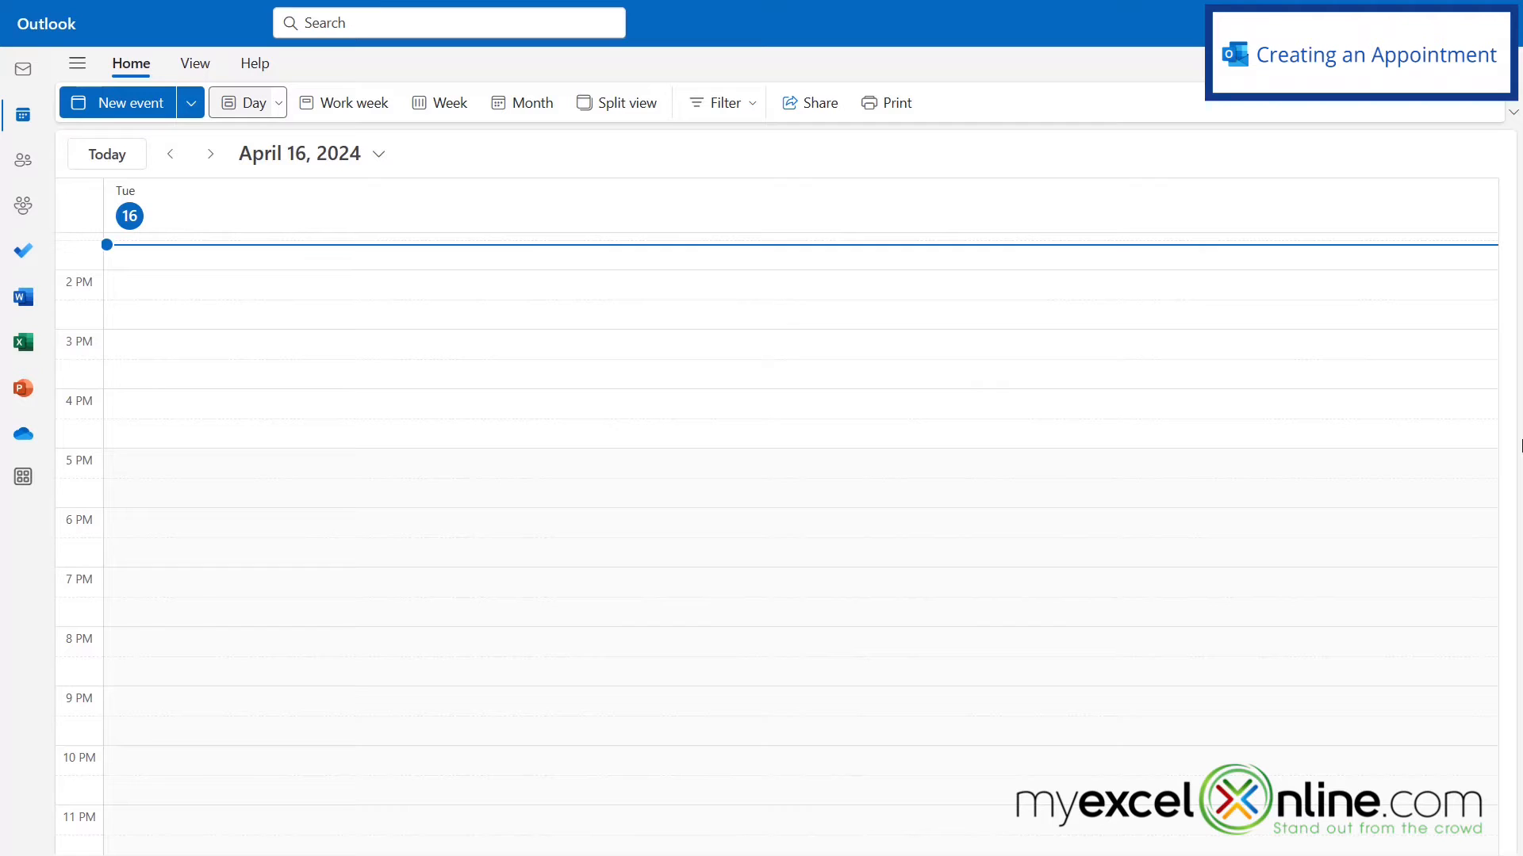
{"action": "mouse_move", "coordinate": [659, 181]}
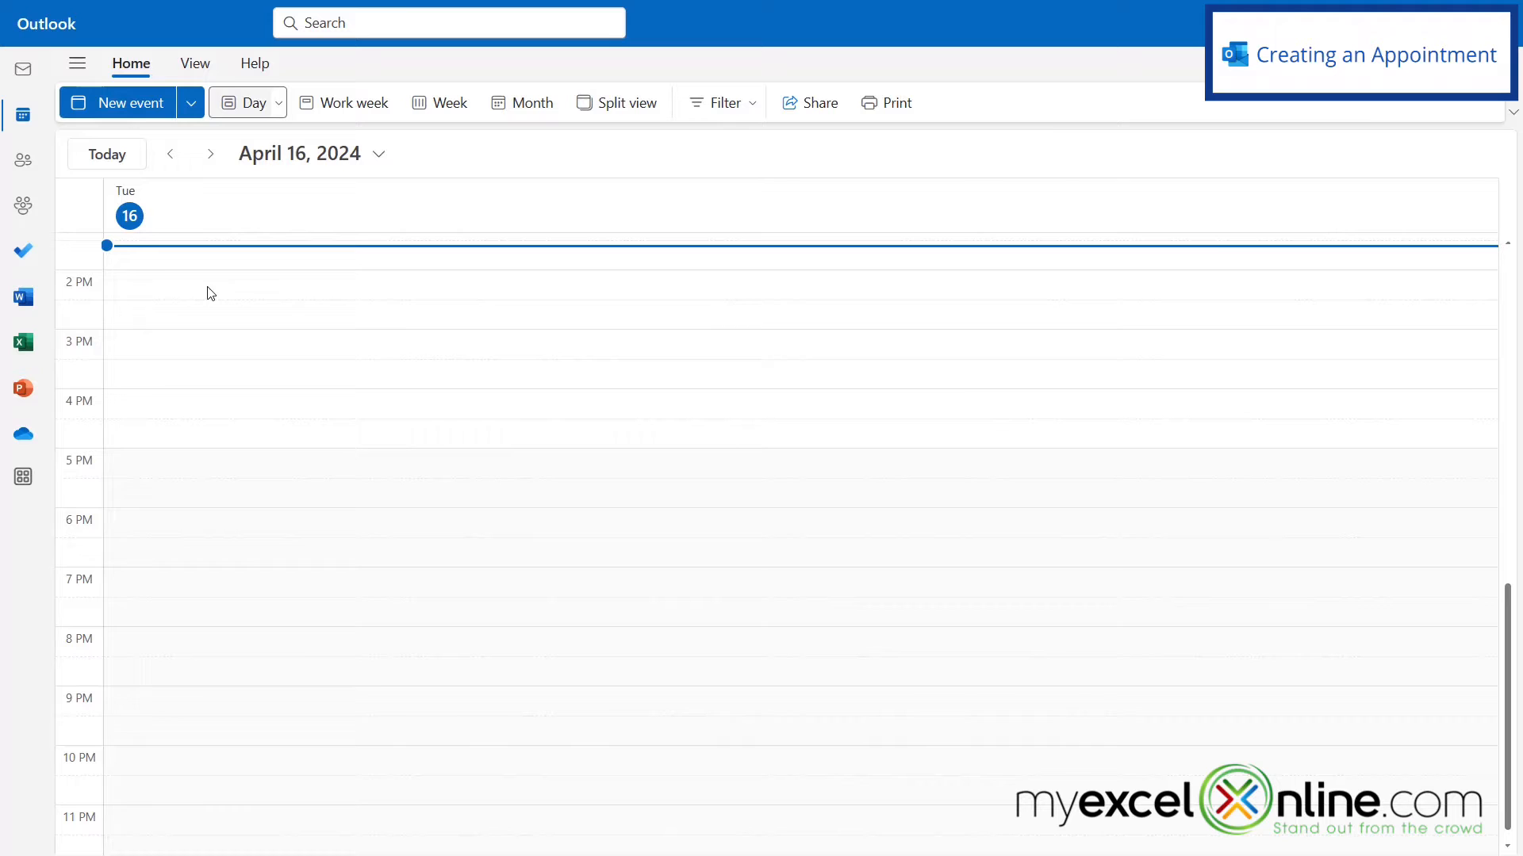
Step: Create a quick appointment popup on April 16, 2:00–2:30 PM from the Day view slot
{"action": "left_click", "coordinate": [380, 283]}
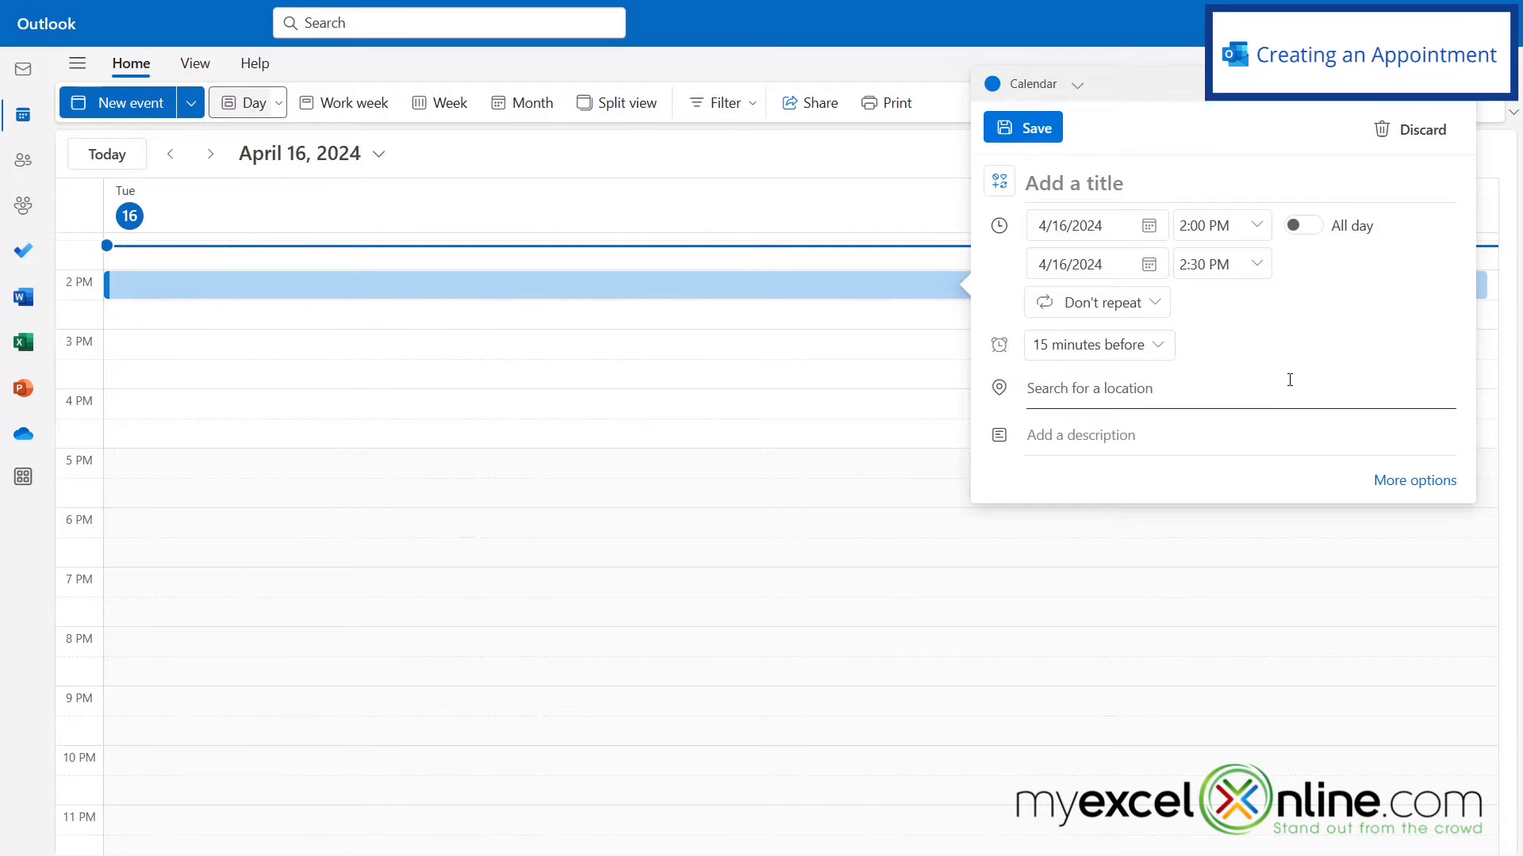
{"action": "mouse_move", "coordinate": [1323, 371]}
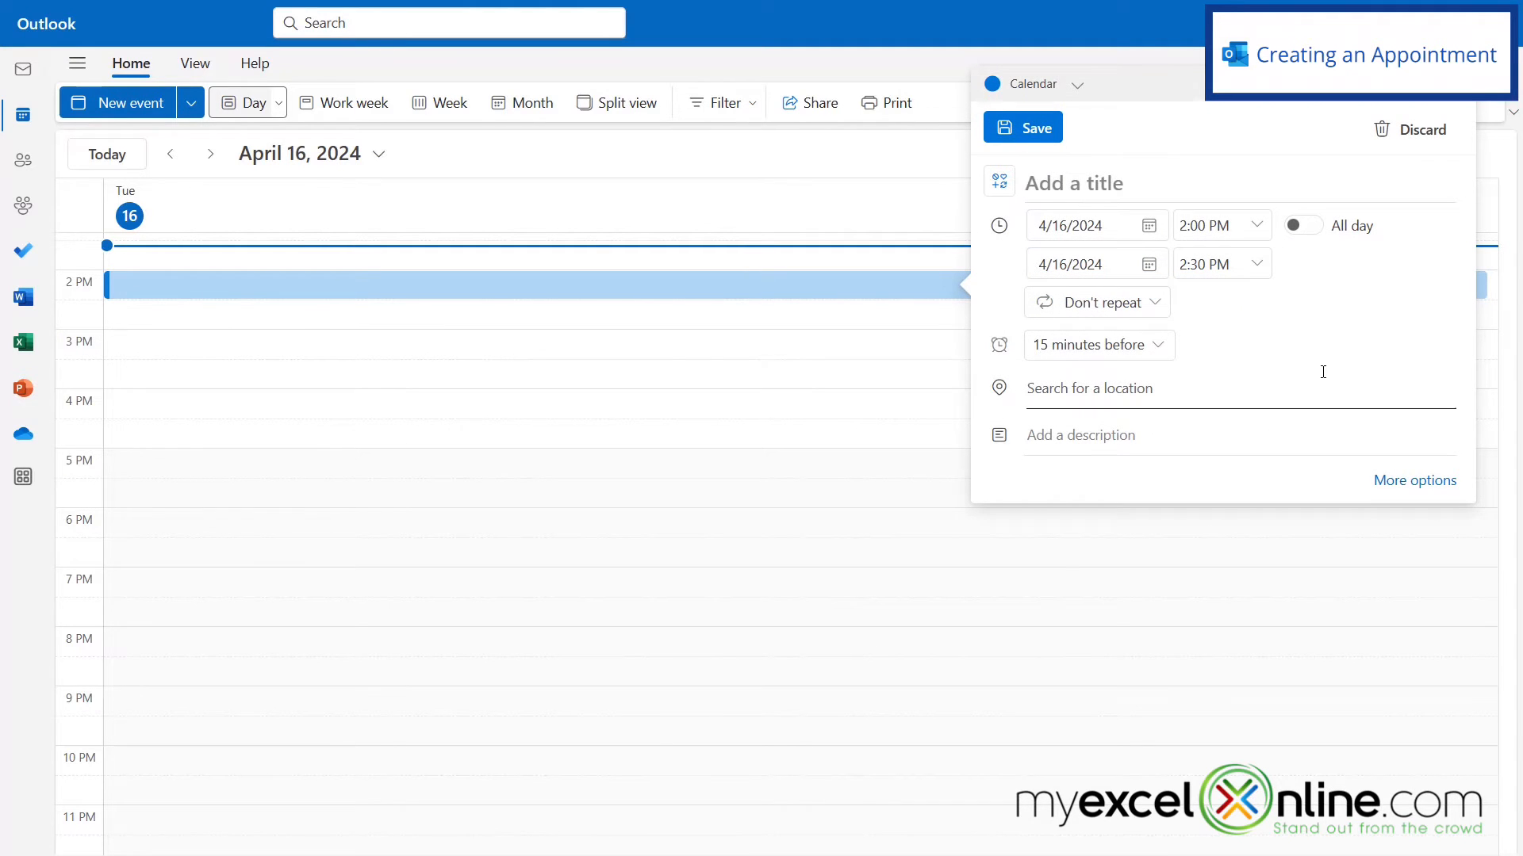
{"action": "mouse_move", "coordinate": [1225, 348]}
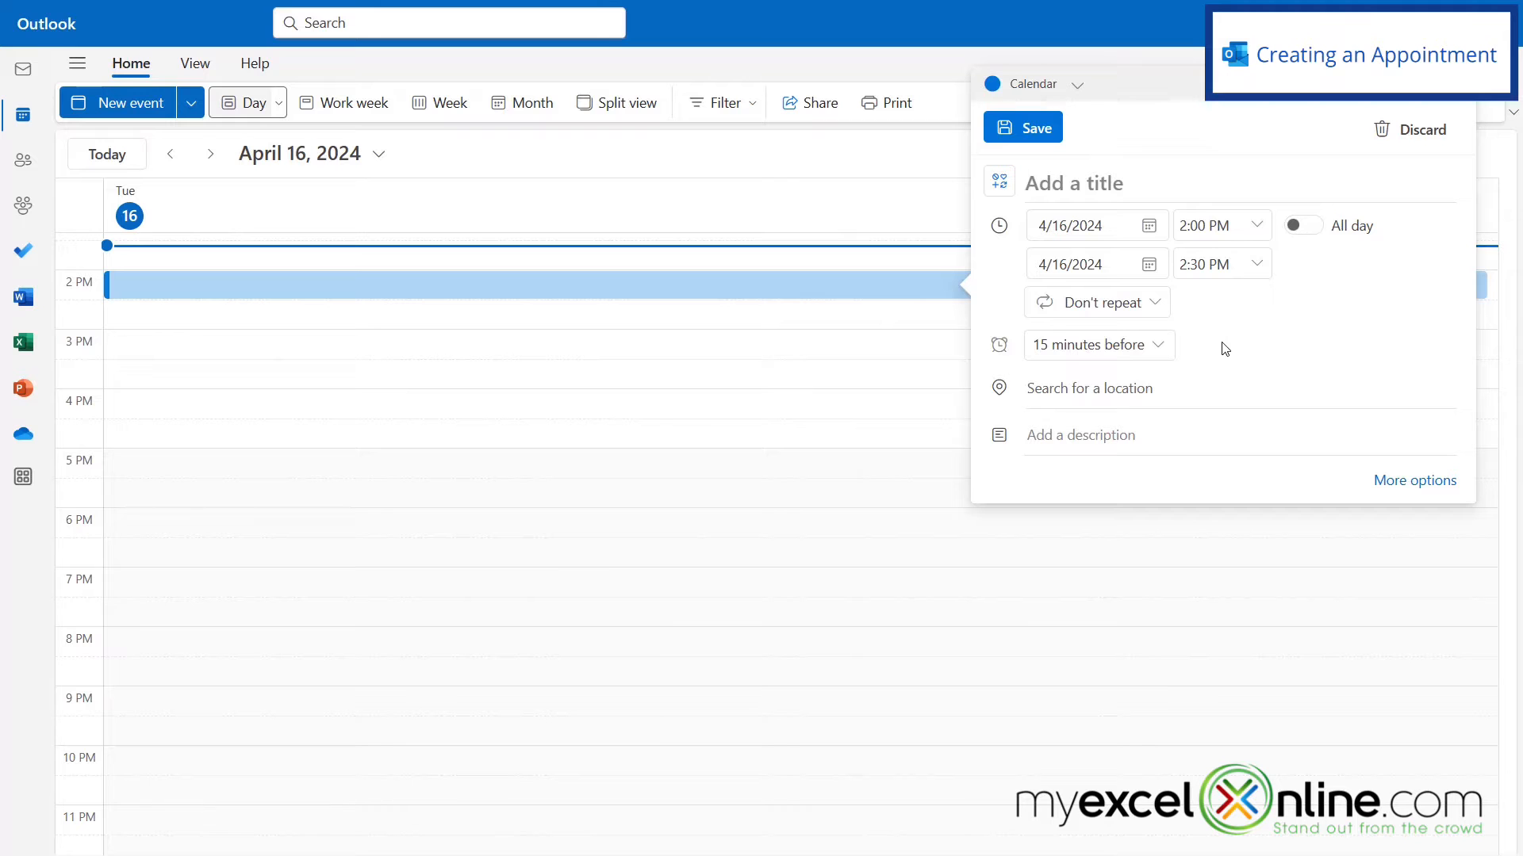
{"action": "mouse_move", "coordinate": [133, 114]}
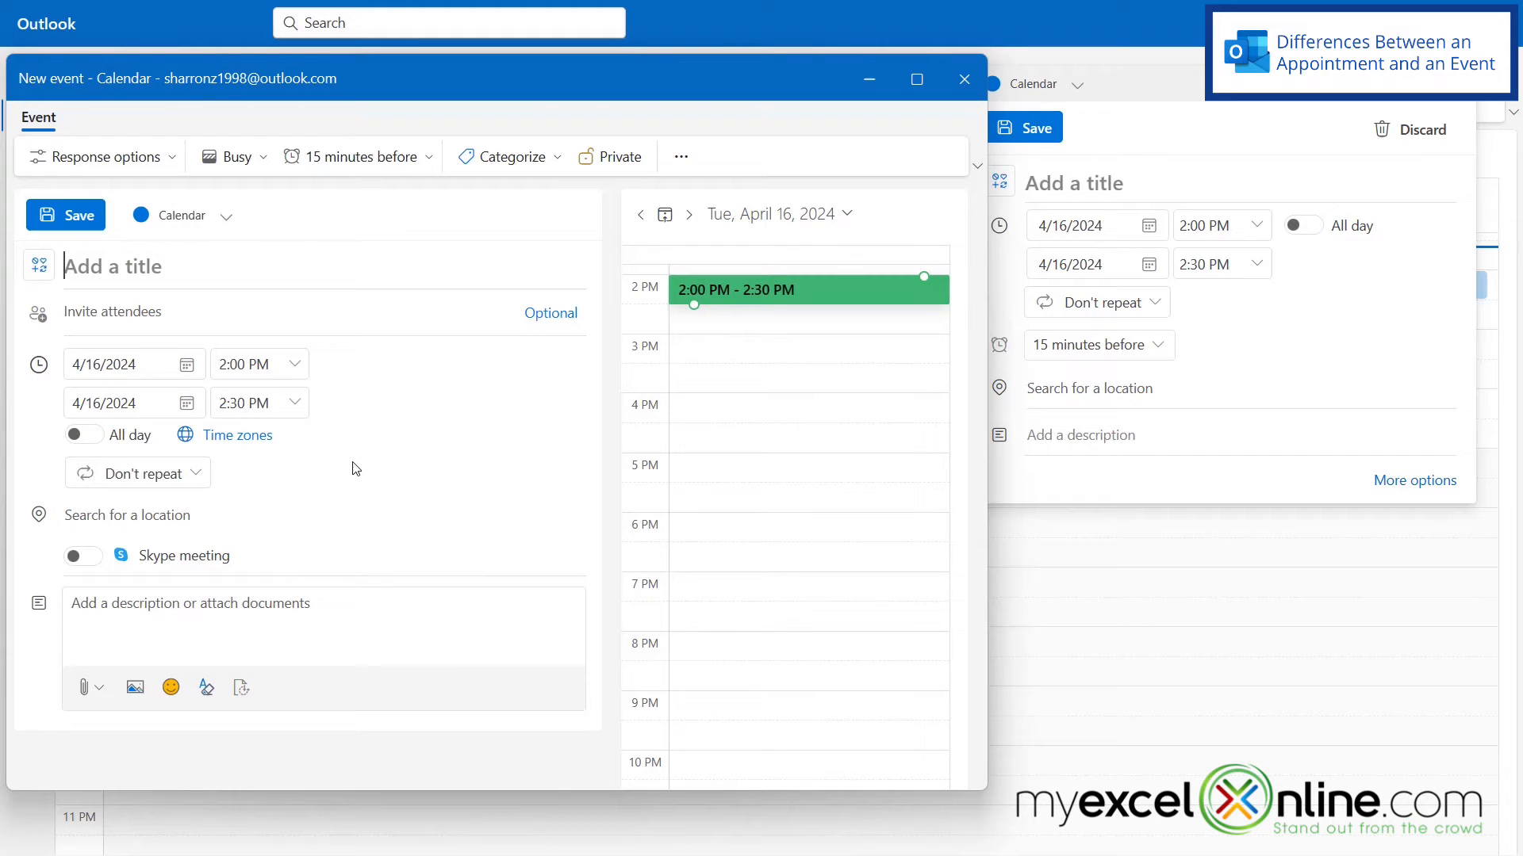
{"action": "mouse_move", "coordinate": [404, 453]}
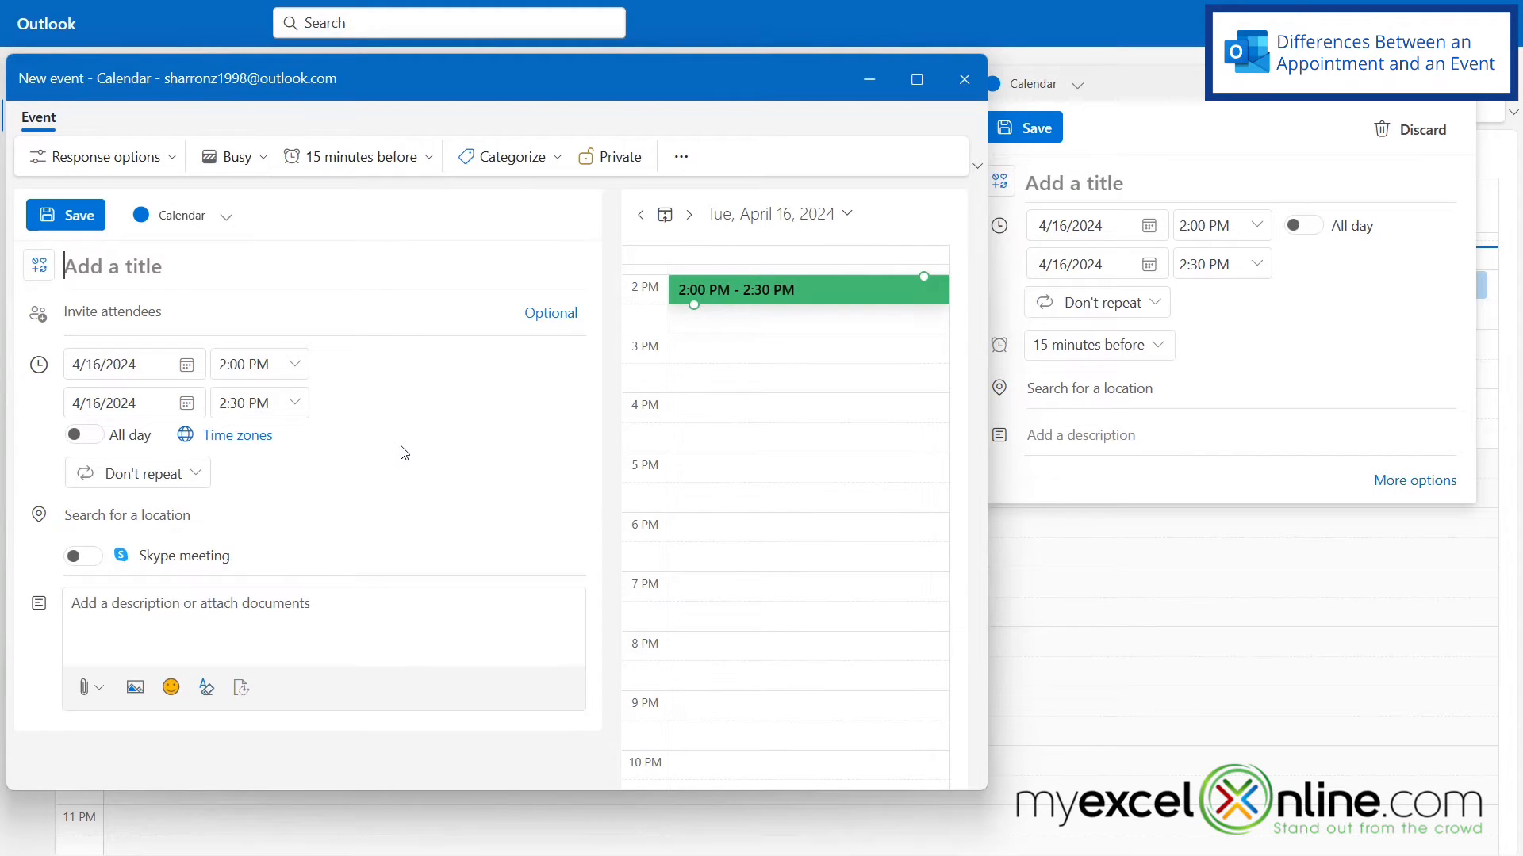
{"action": "mouse_move", "coordinate": [1202, 145]}
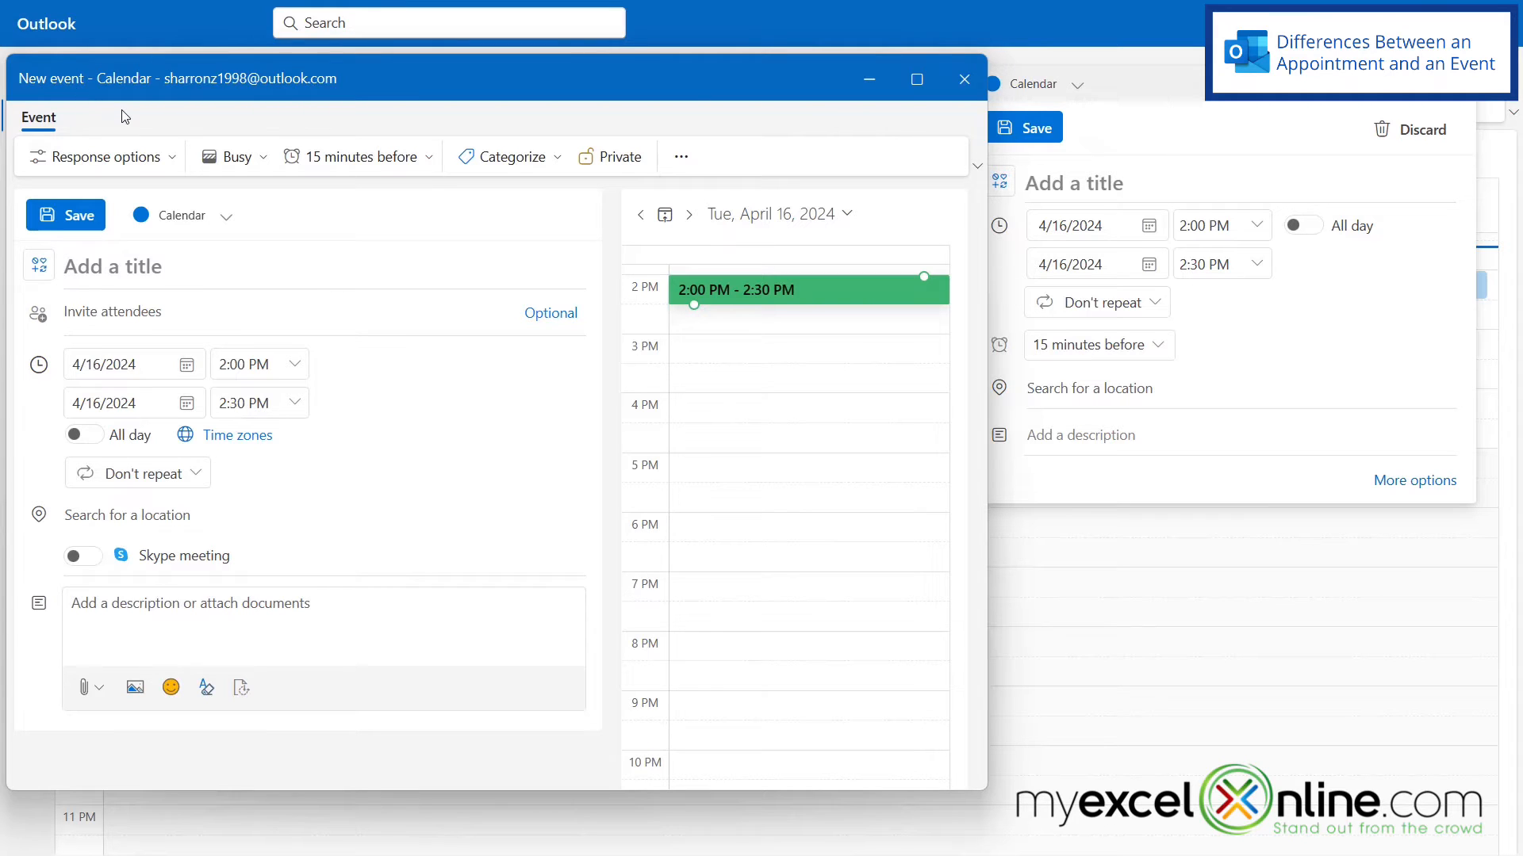
{"action": "left_click", "coordinate": [111, 311]}
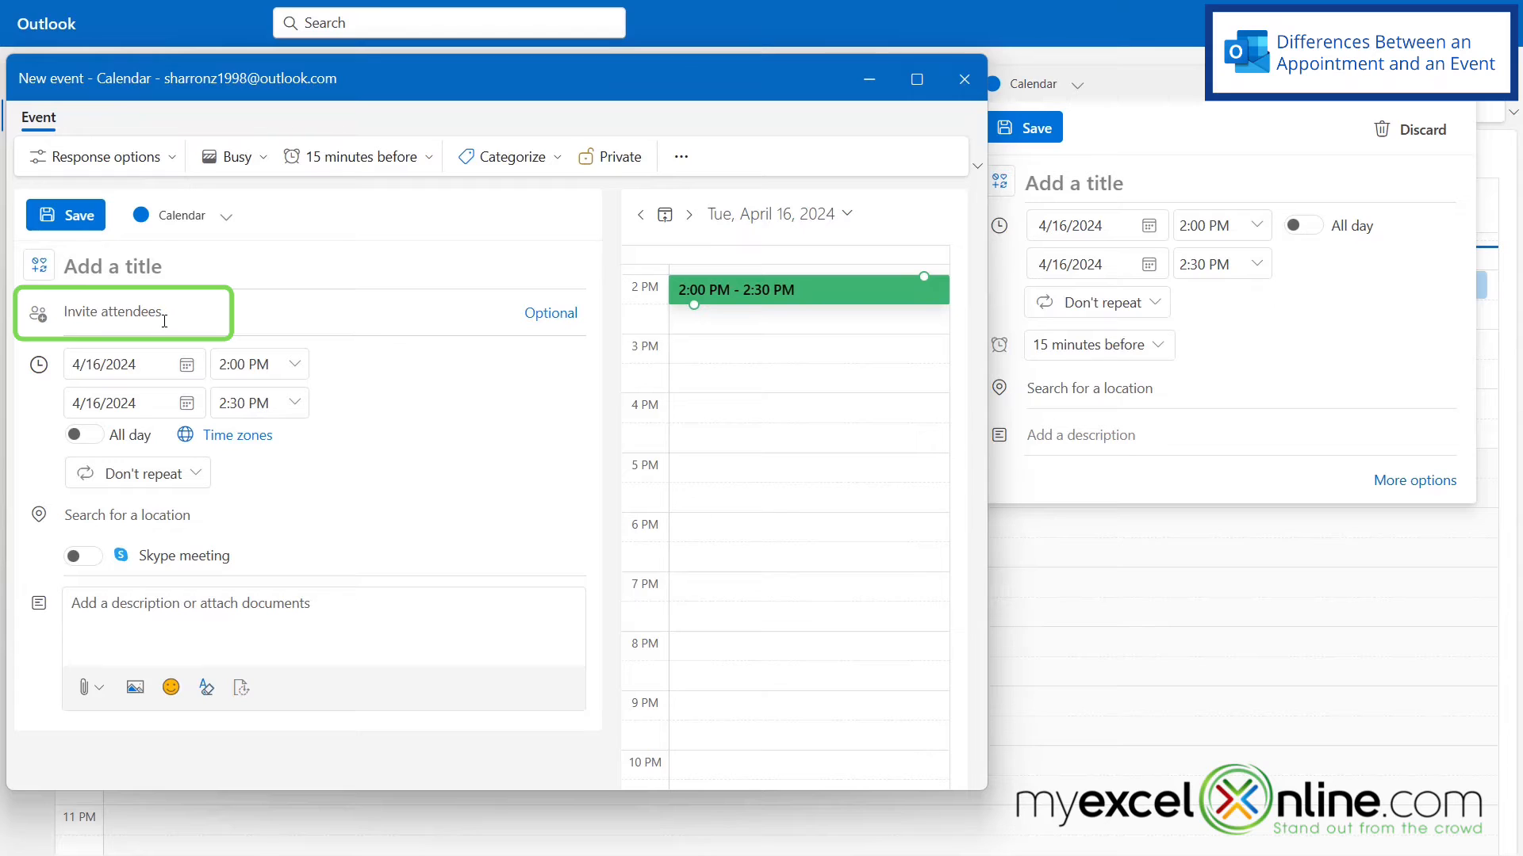
{"action": "left_click", "coordinate": [113, 266]}
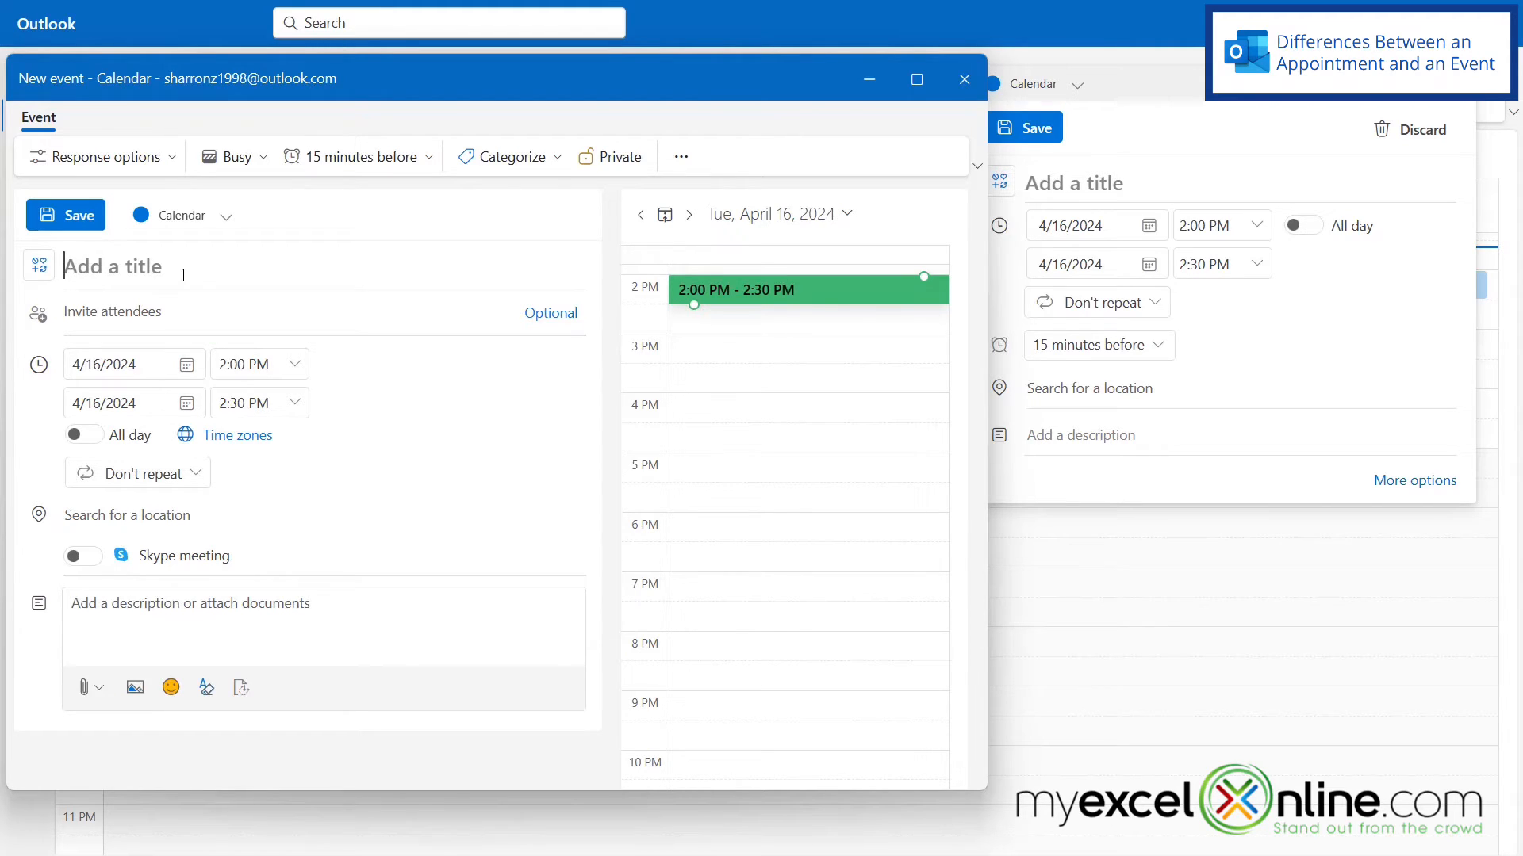
{"action": "mouse_move", "coordinate": [118, 318]}
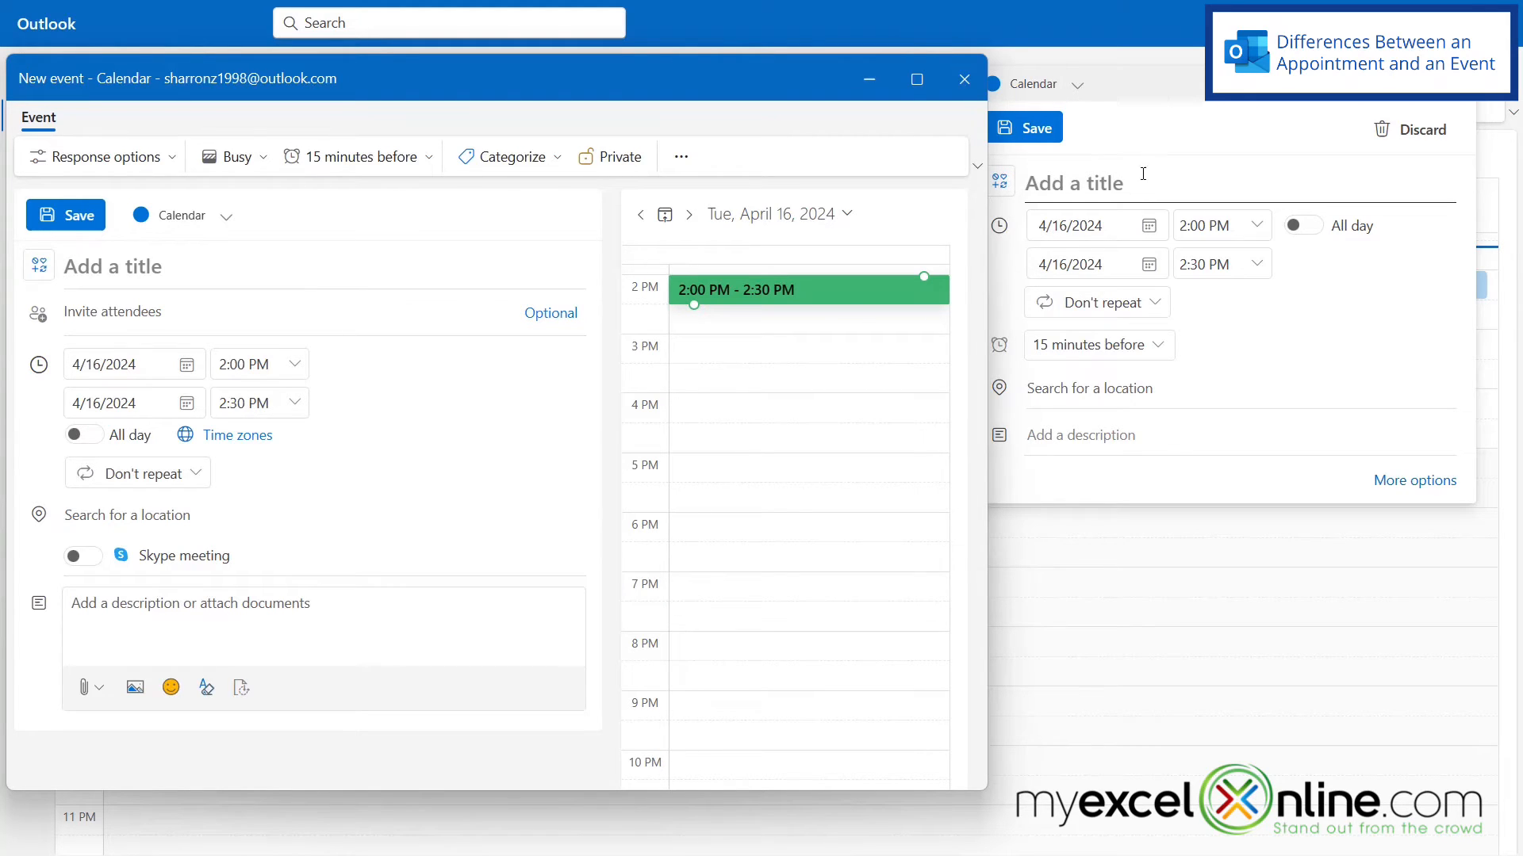
{"action": "mouse_move", "coordinate": [80, 317]}
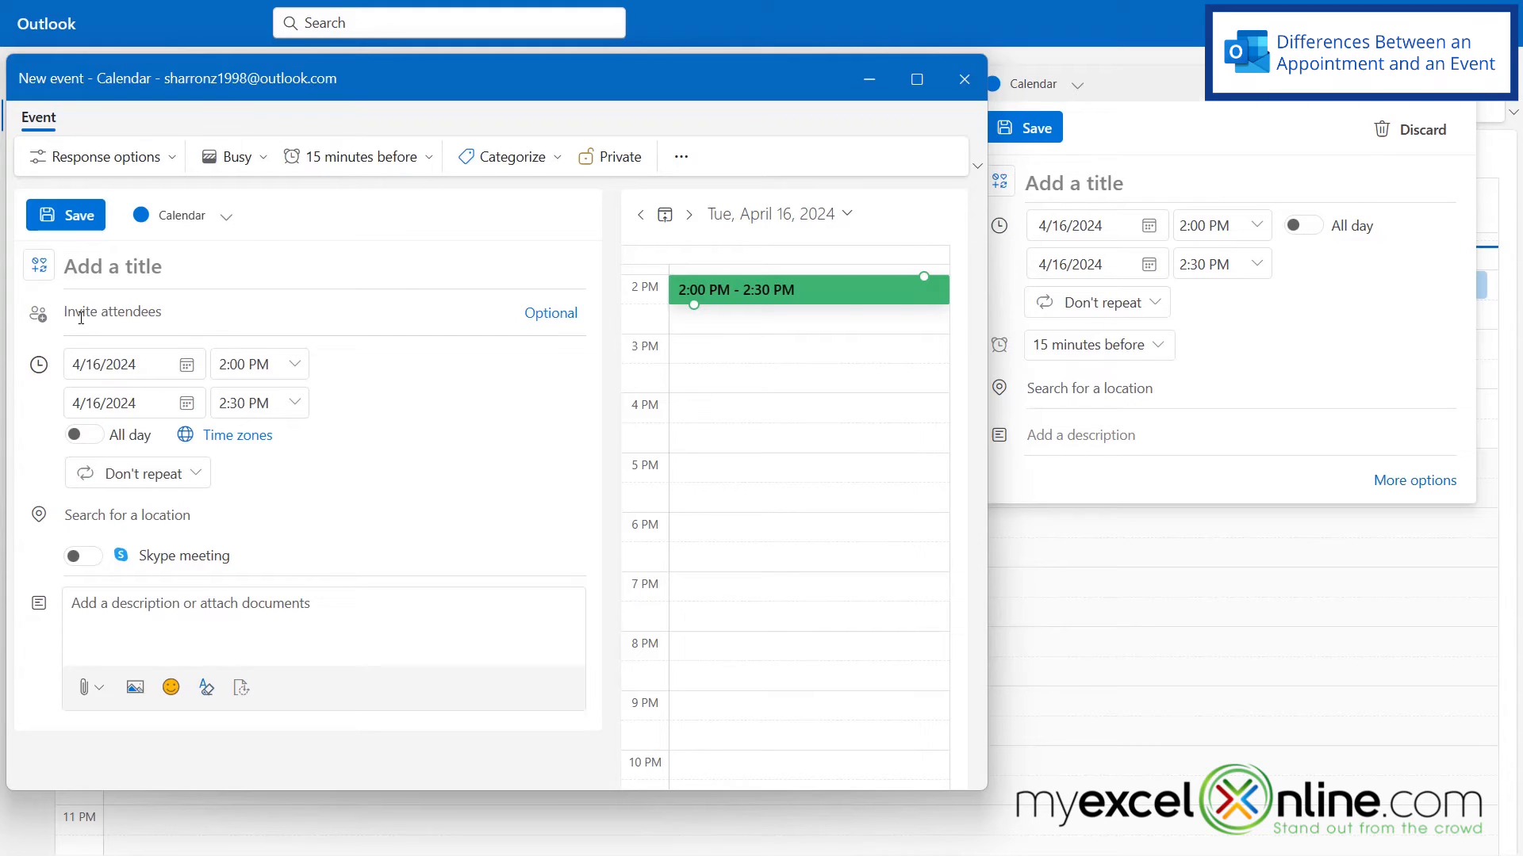
{"action": "mouse_move", "coordinate": [157, 319]}
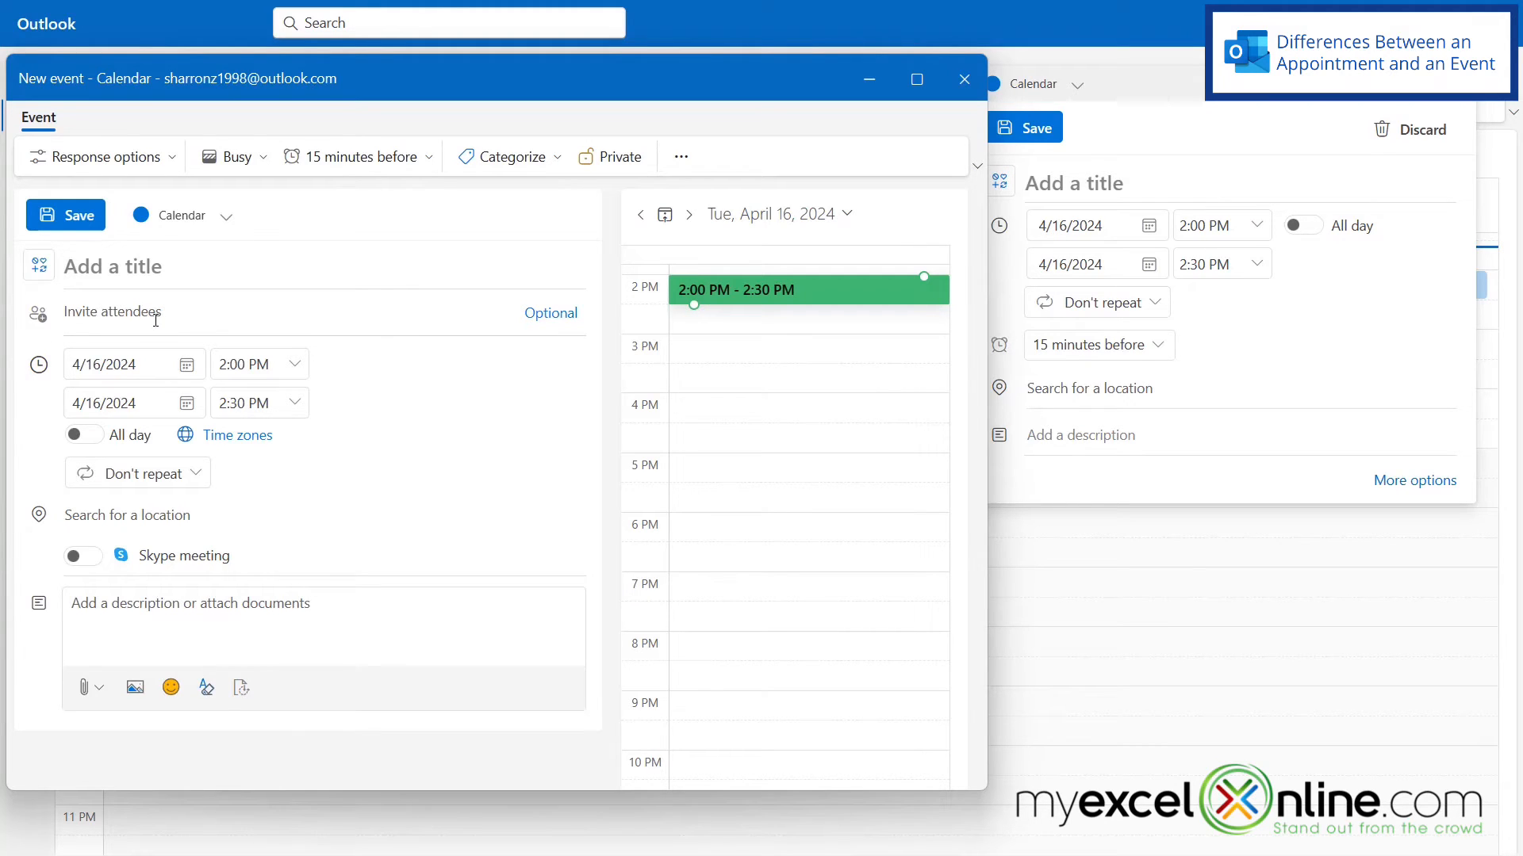